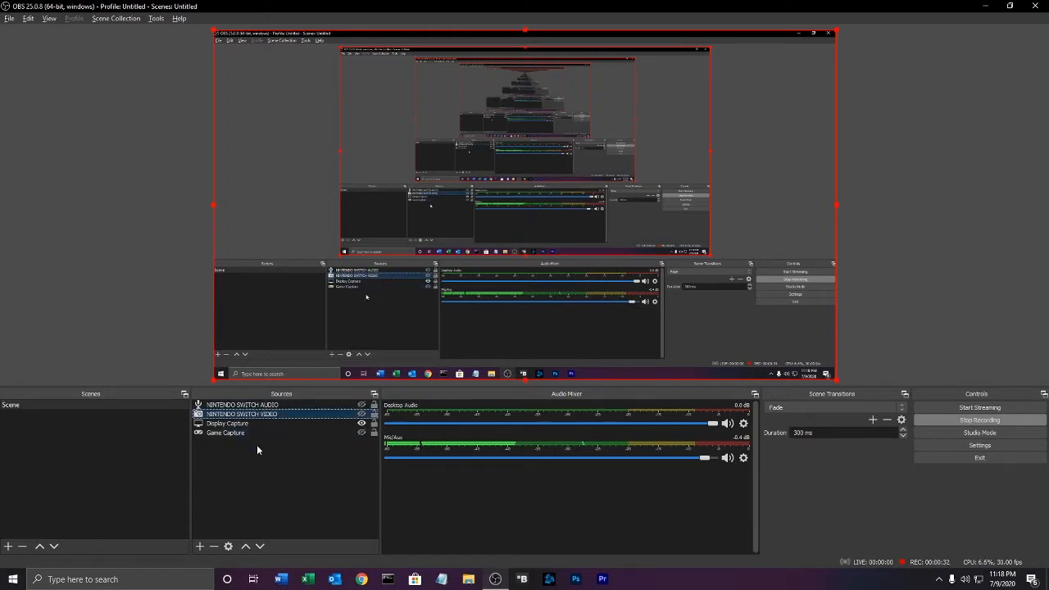
- Rename the Nintendo Switch video source to 'SWITCH' in the Sources list
double_click(243, 413)
type("SWITCH")
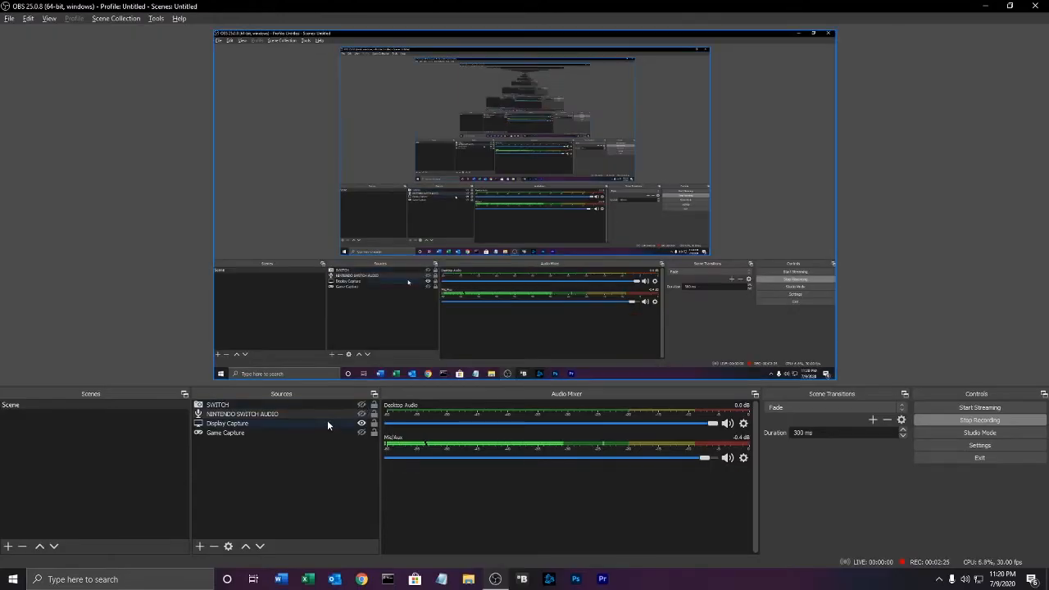
left_click(242, 413)
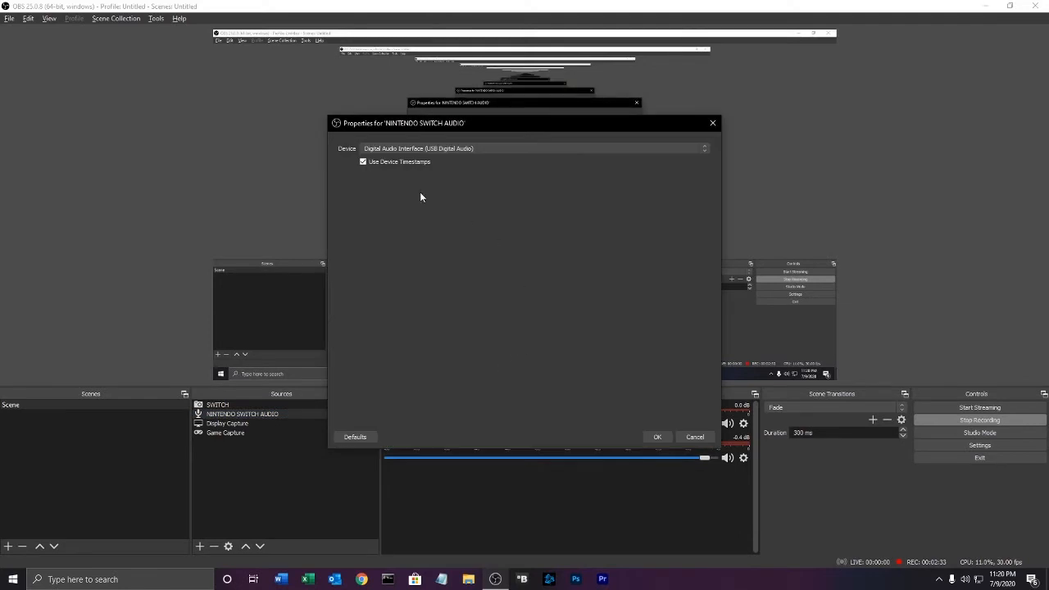
mouse_move(656, 436)
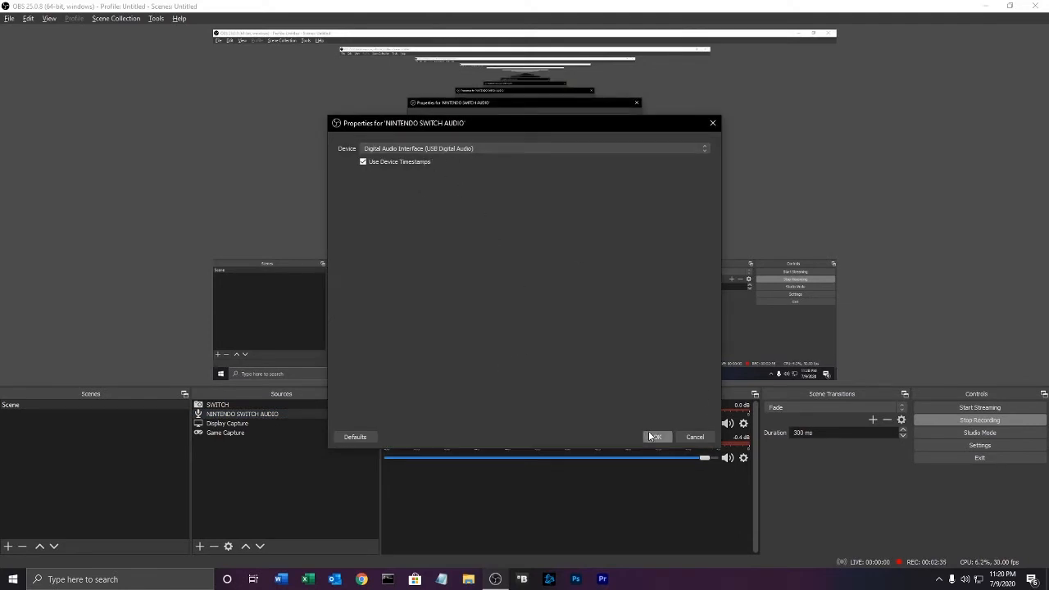
left_click(656, 436)
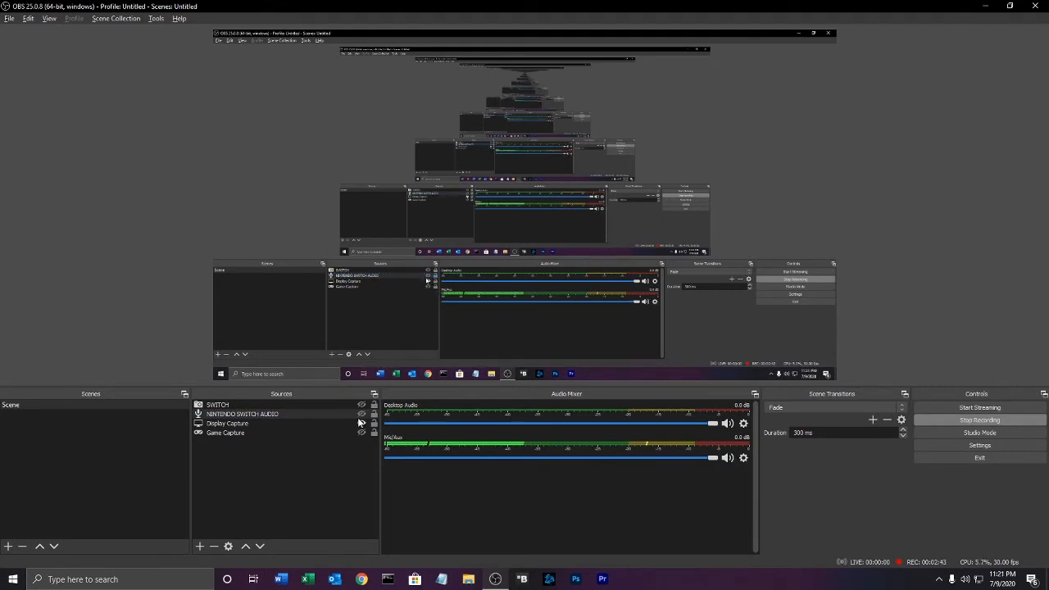
left_click(361, 413)
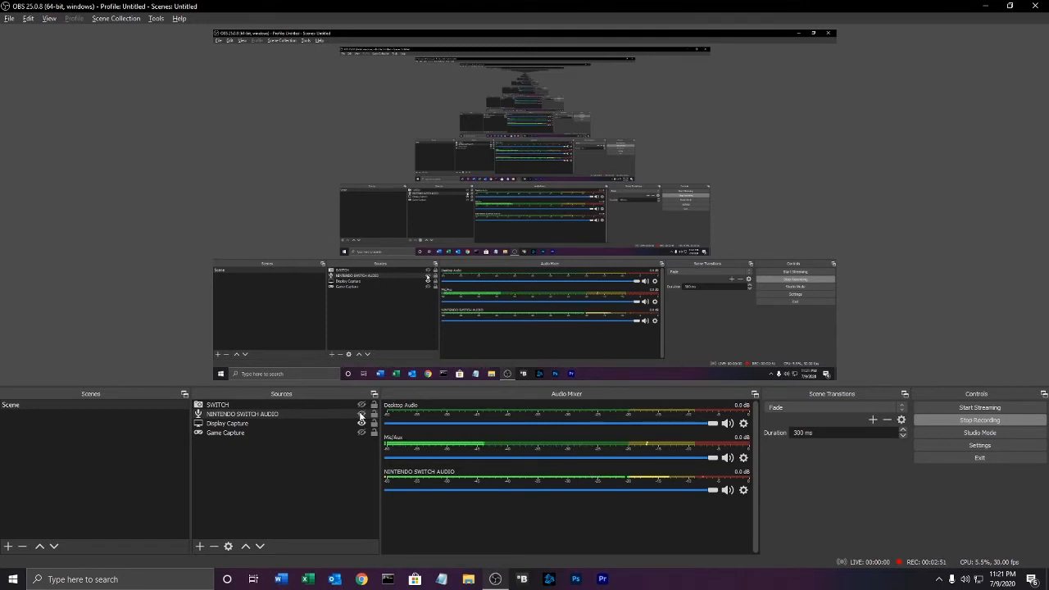
left_click(361, 413)
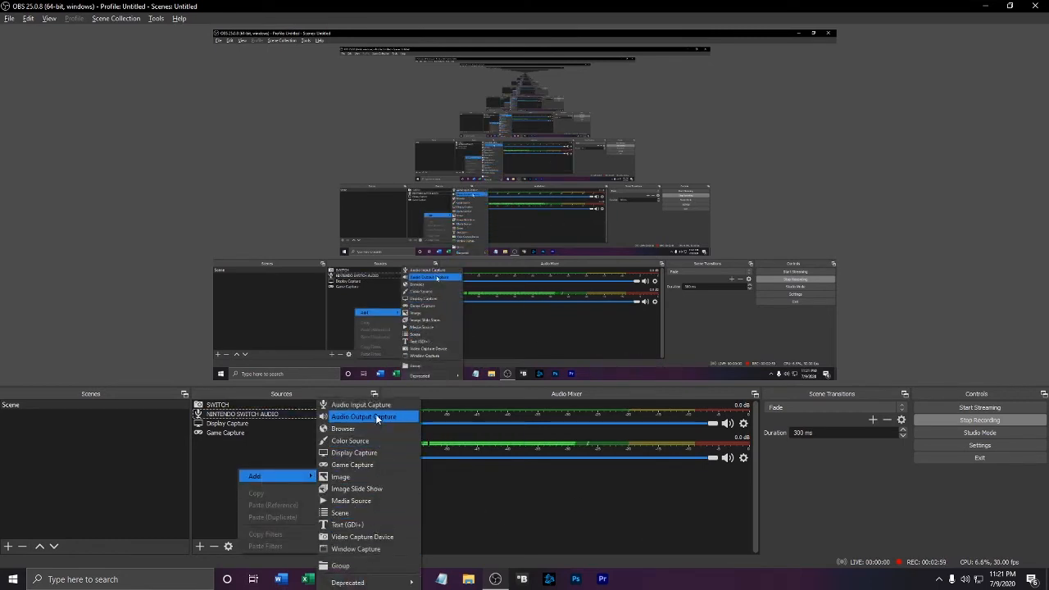
mouse_move(361, 403)
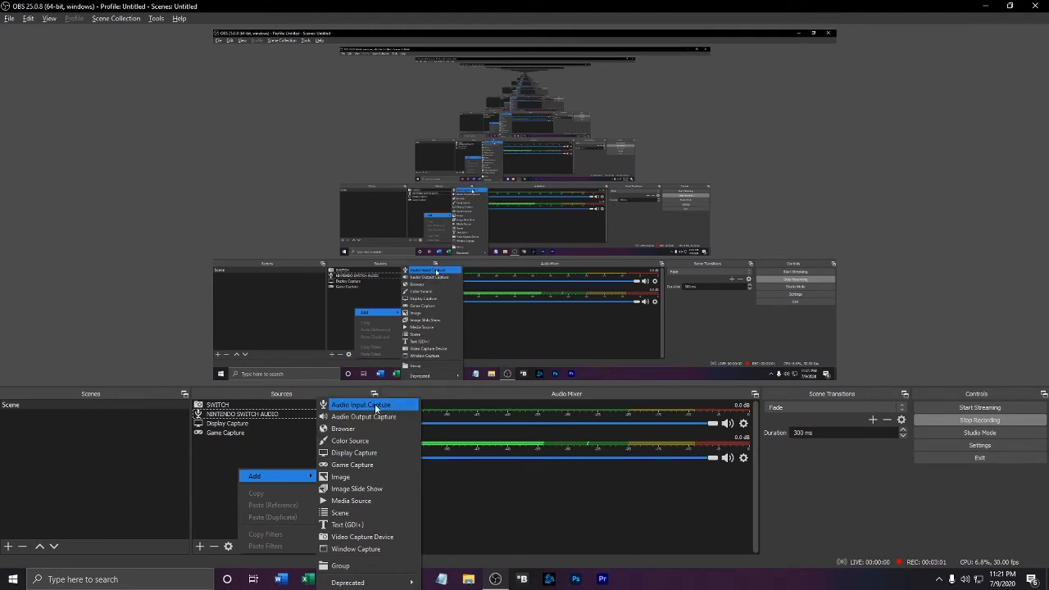
- Set the NINTENDO SWITCH AUDIO source's device to Digital Audio Interface (USB Digital Audio)
left_click(361, 403)
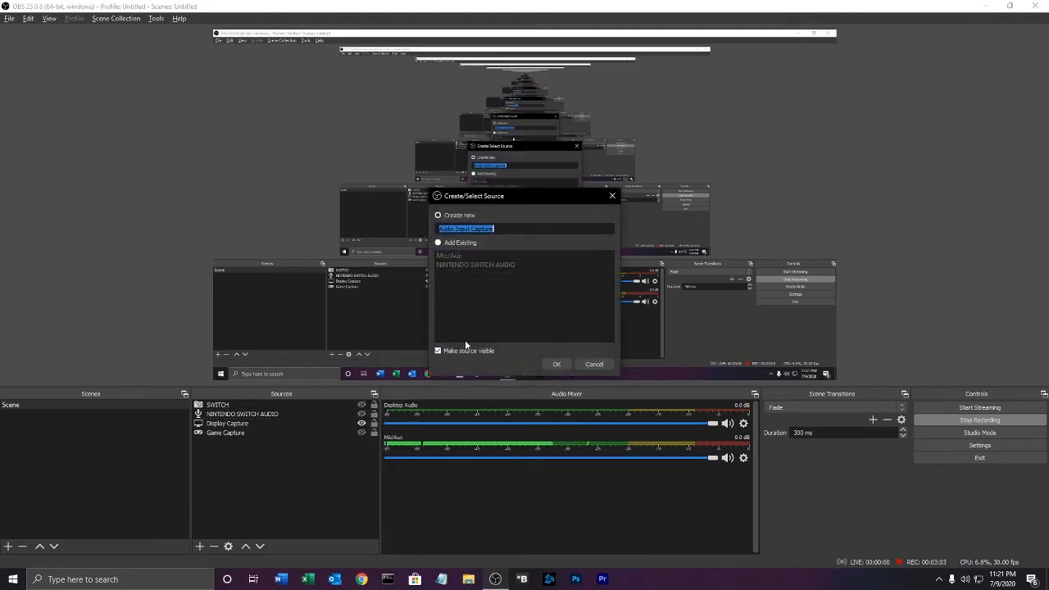
right_click(243, 413)
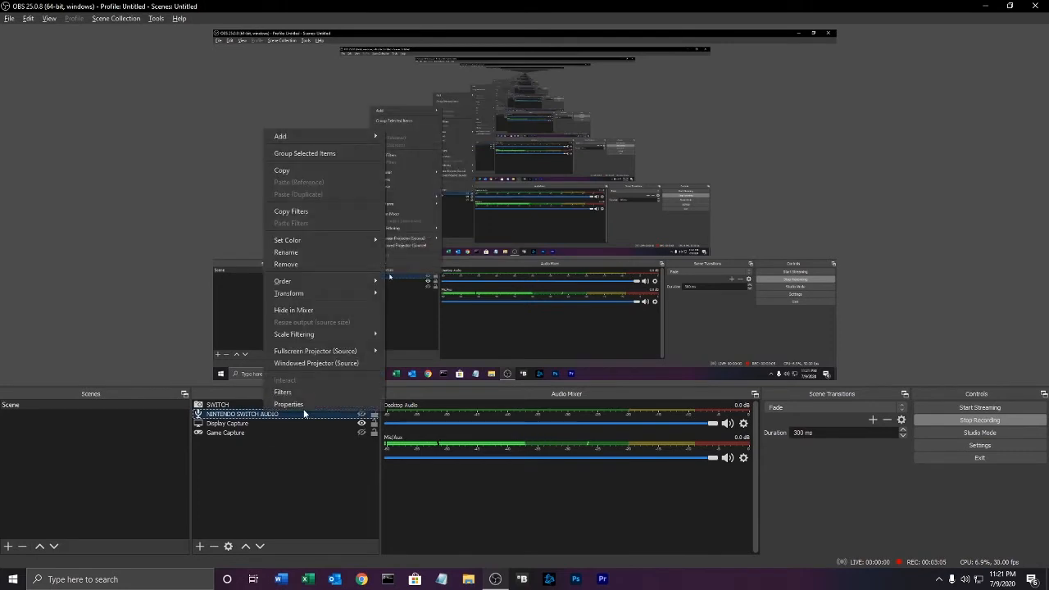
left_click(288, 403)
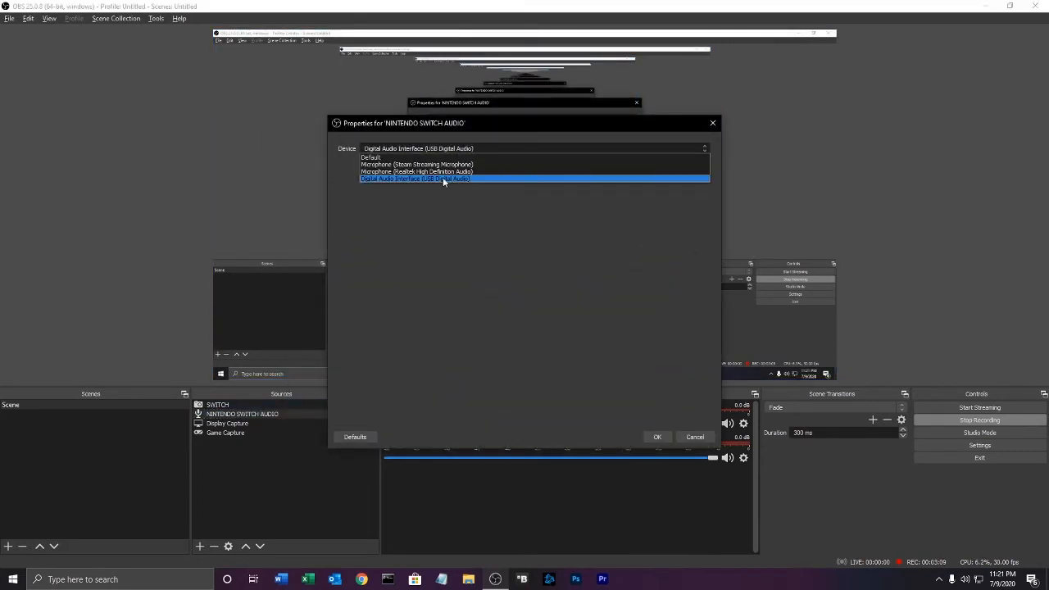
left_click(416, 178)
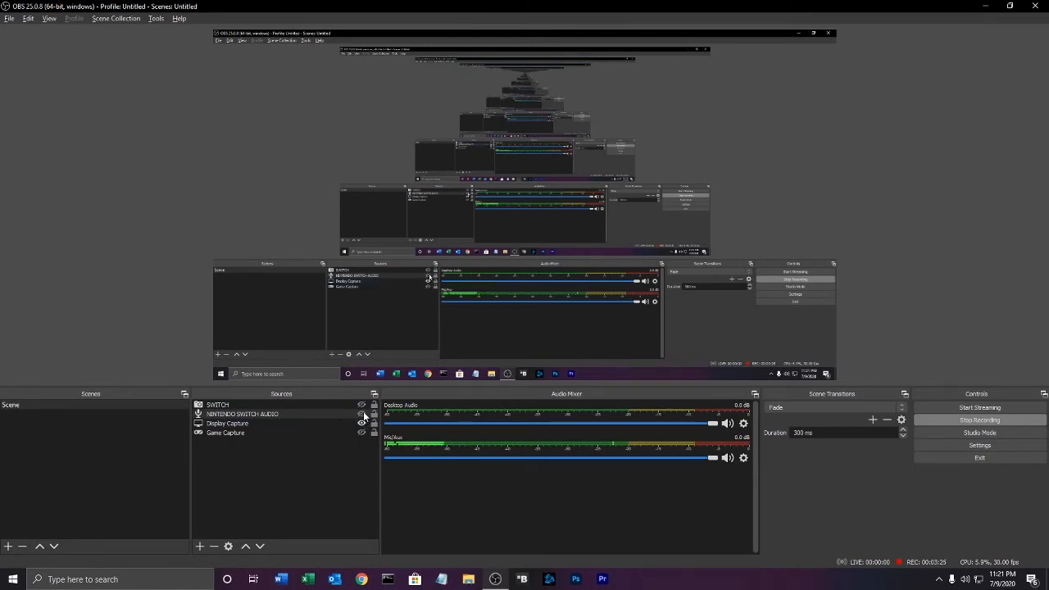
- Bring up Advanced Audio Properties, listing Desktop Audio and Mic/Aux, and select NINTENDO SWITCH AUDIO
right_click(741, 491)
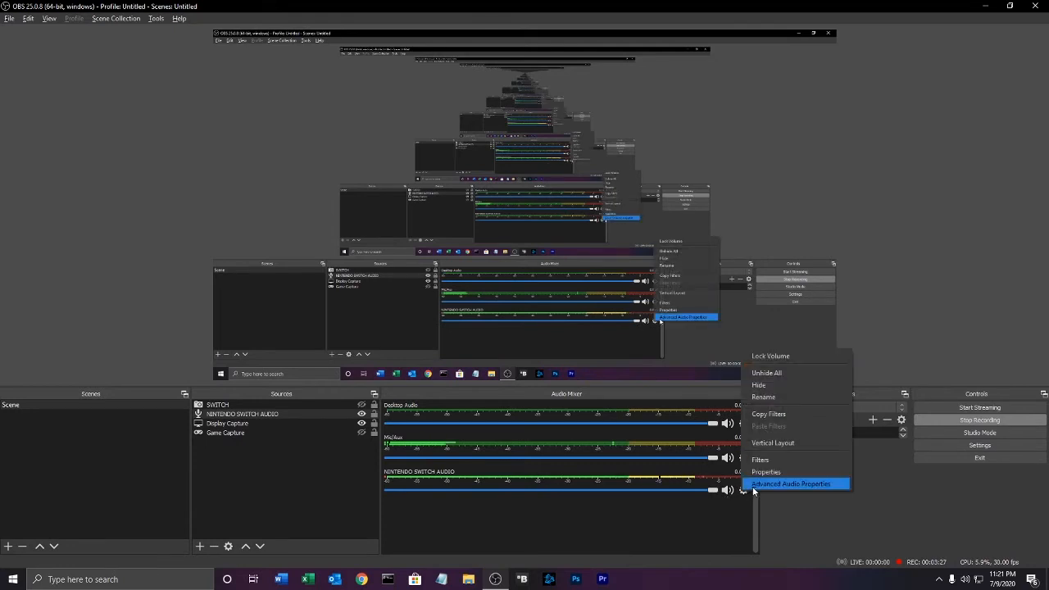
left_click(790, 484)
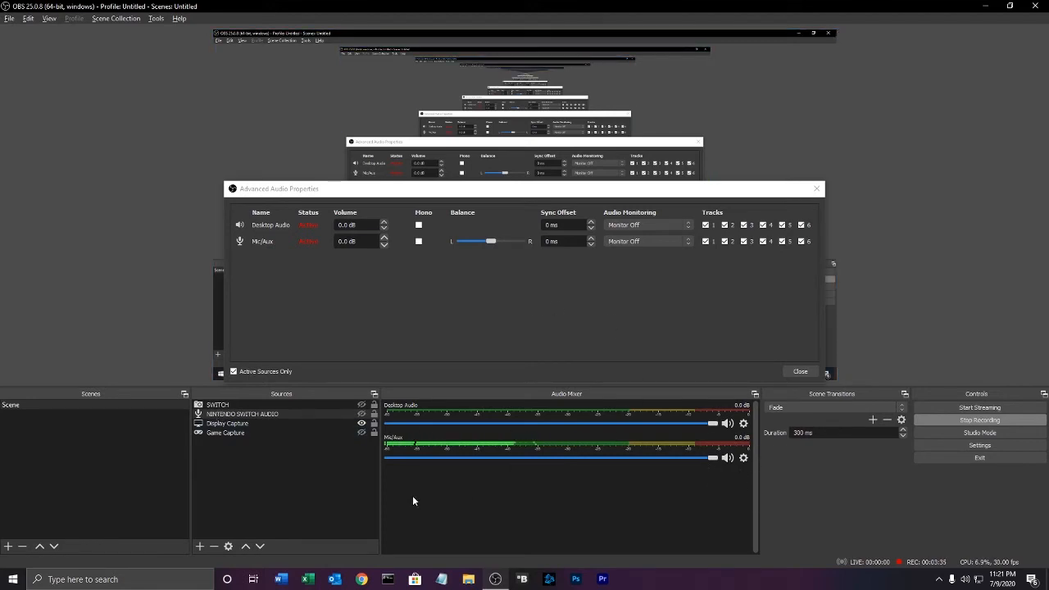
mouse_move(719, 472)
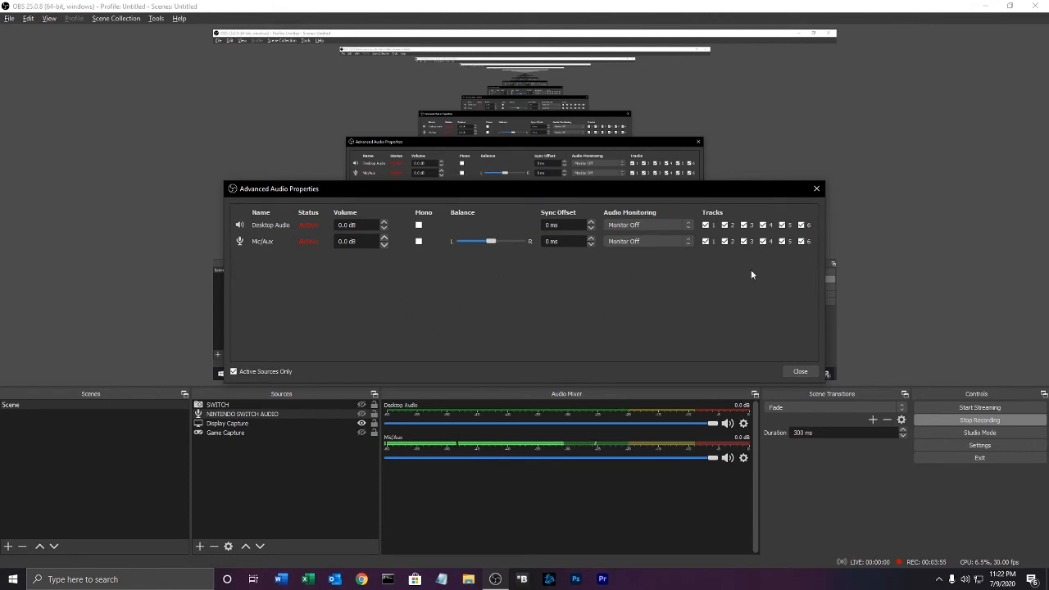
mouse_move(410, 340)
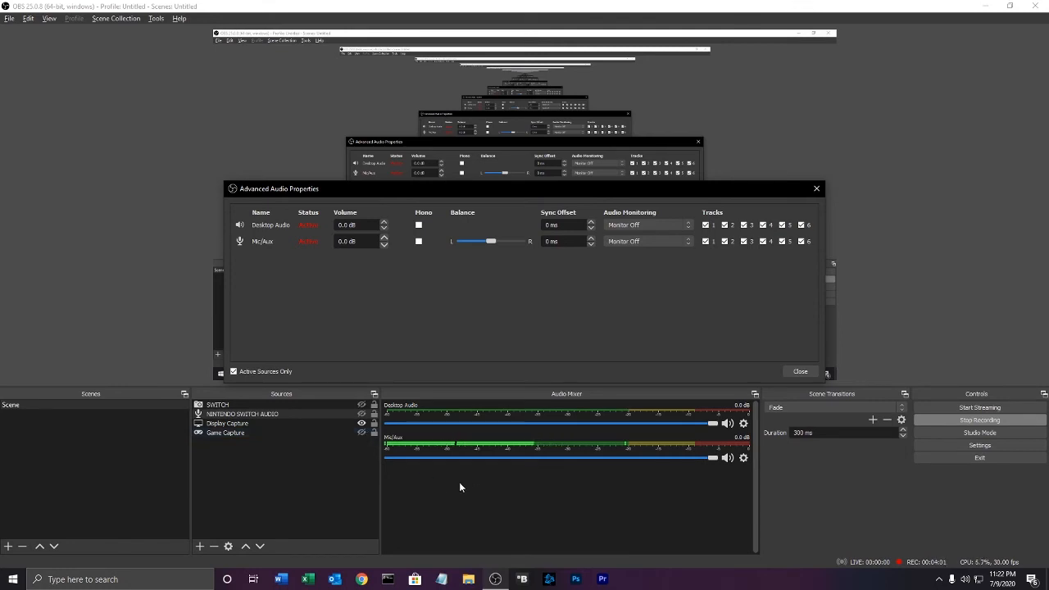
mouse_move(451, 456)
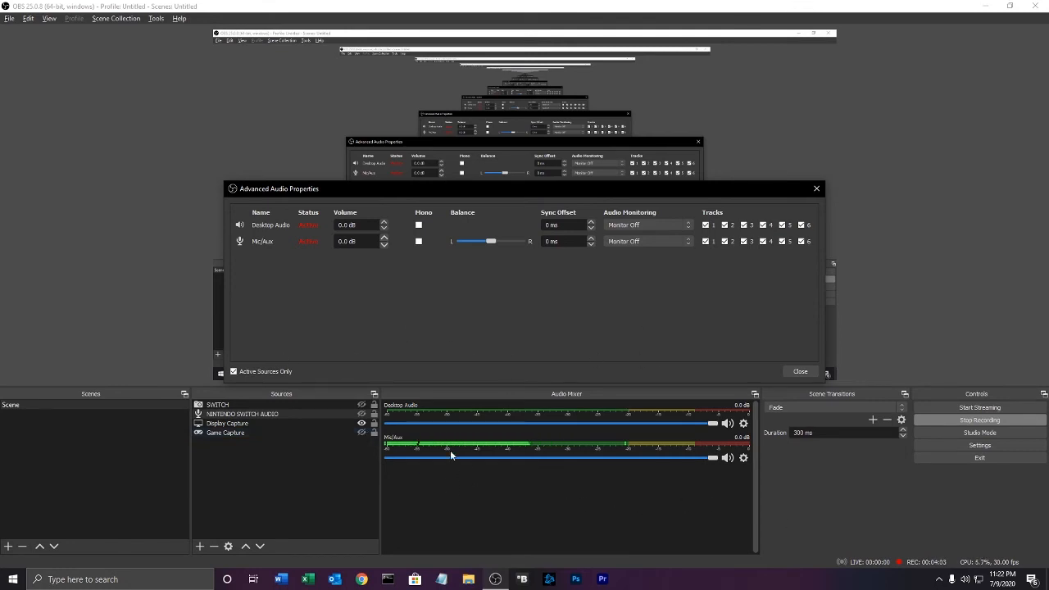
mouse_move(489, 467)
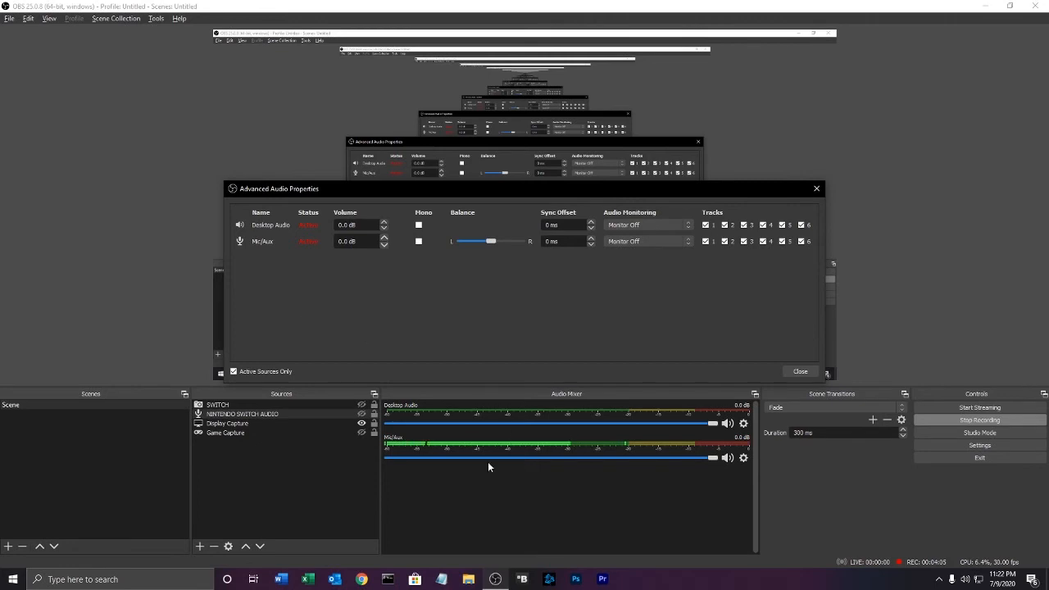
mouse_move(358, 295)
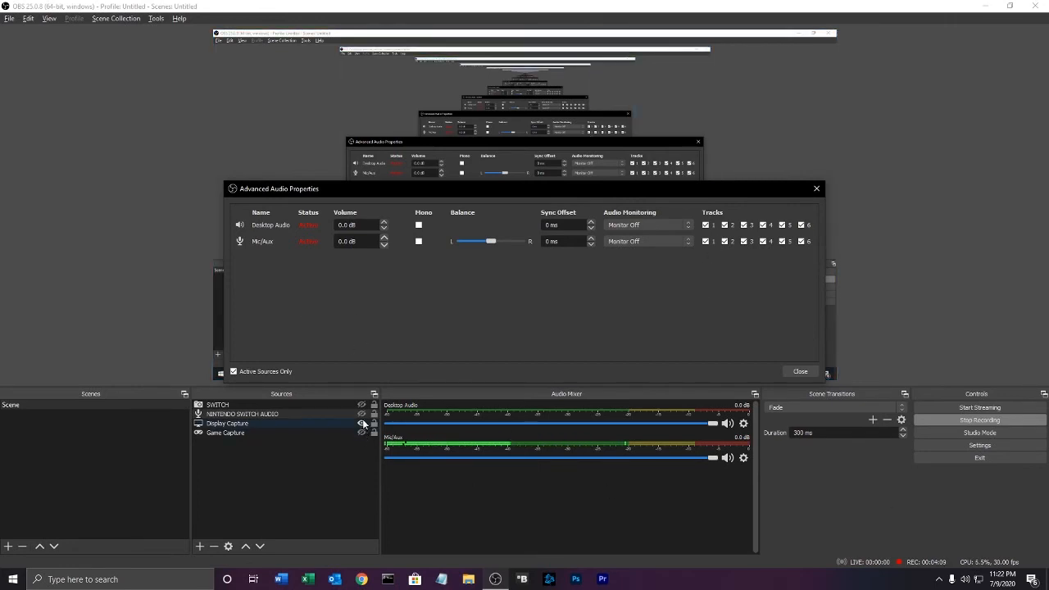
left_click(360, 423)
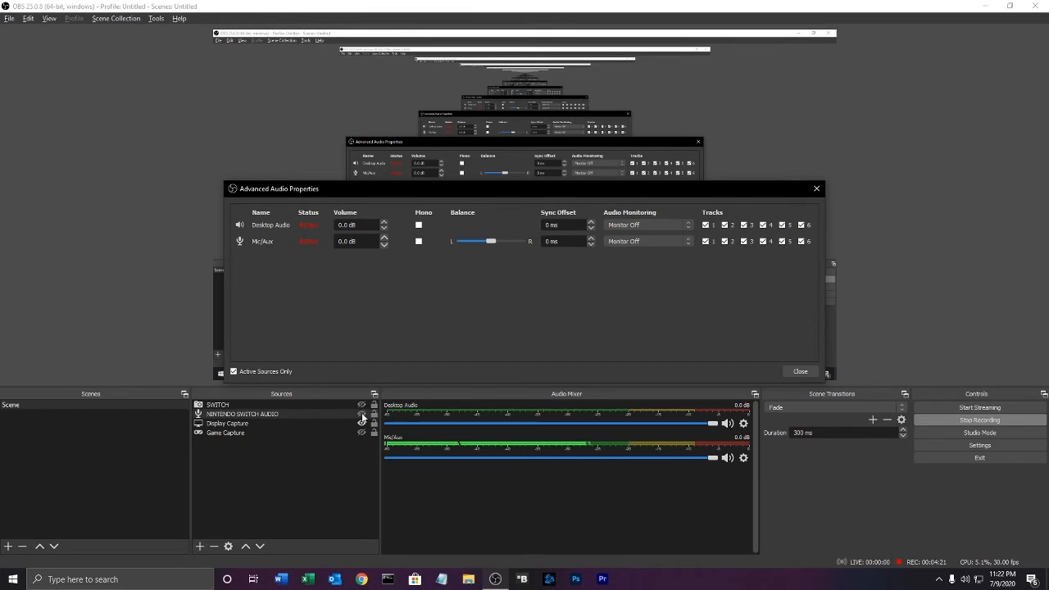
- Show NINTENDO SWITCH AUDIO in the mixer and untick its extra tracks, leaving only track 1
left_click(360, 413)
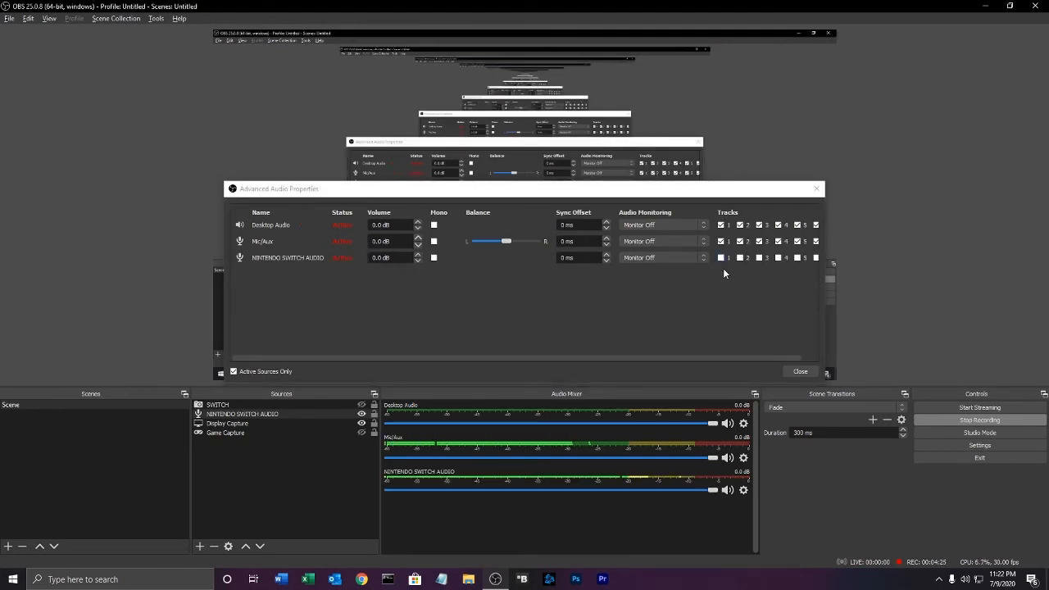
left_click(724, 257)
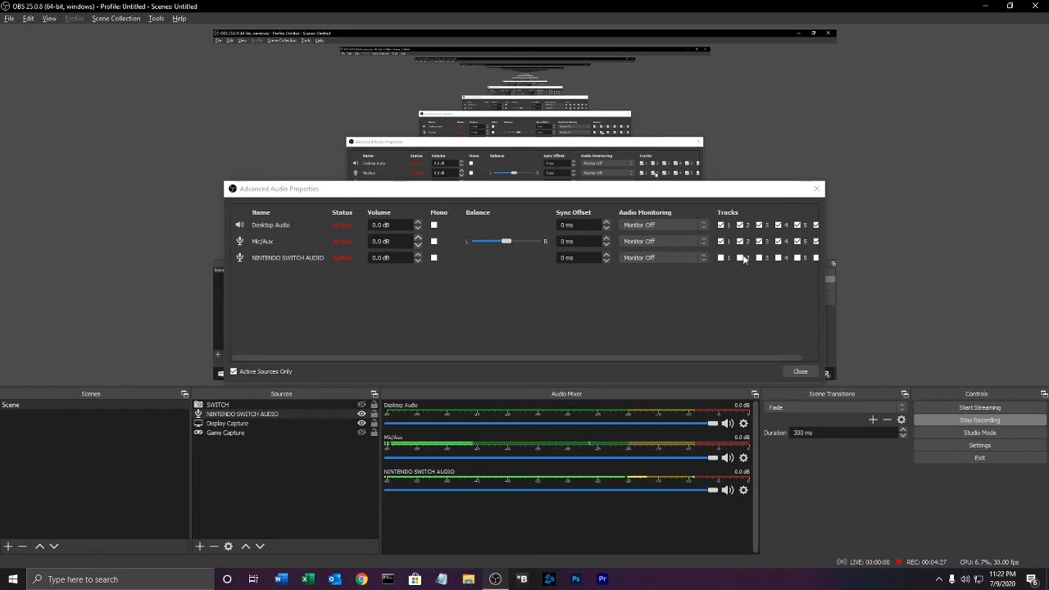
left_click(720, 257)
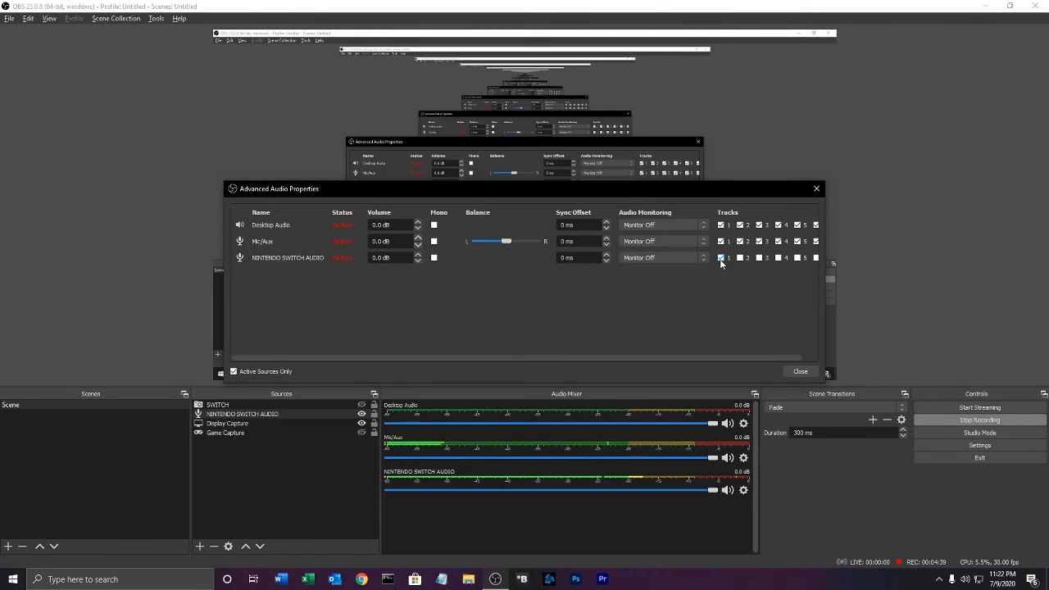
- Drag the NINTENDO SWITCH AUDIO fader down, settling it near -32 dB below the other sources
left_click(721, 257)
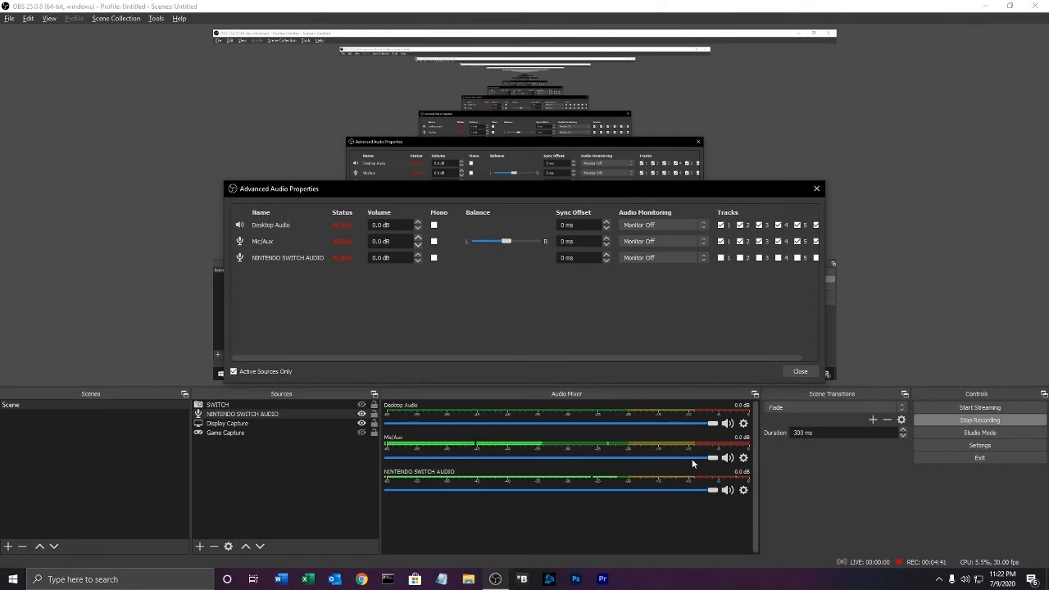
left_click_drag(713, 492, 646, 492)
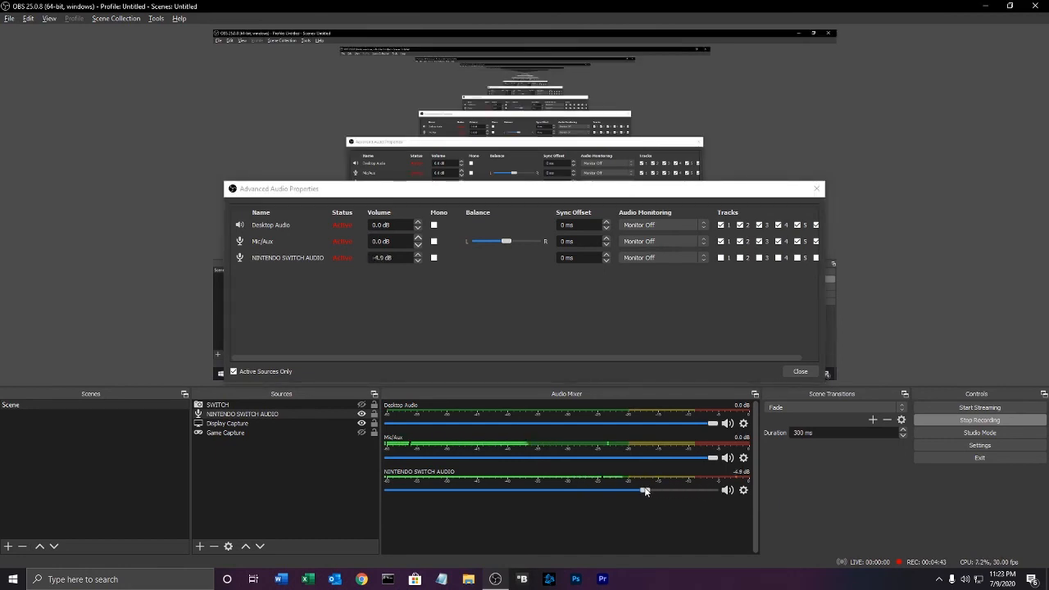
left_click_drag(643, 490, 528, 491)
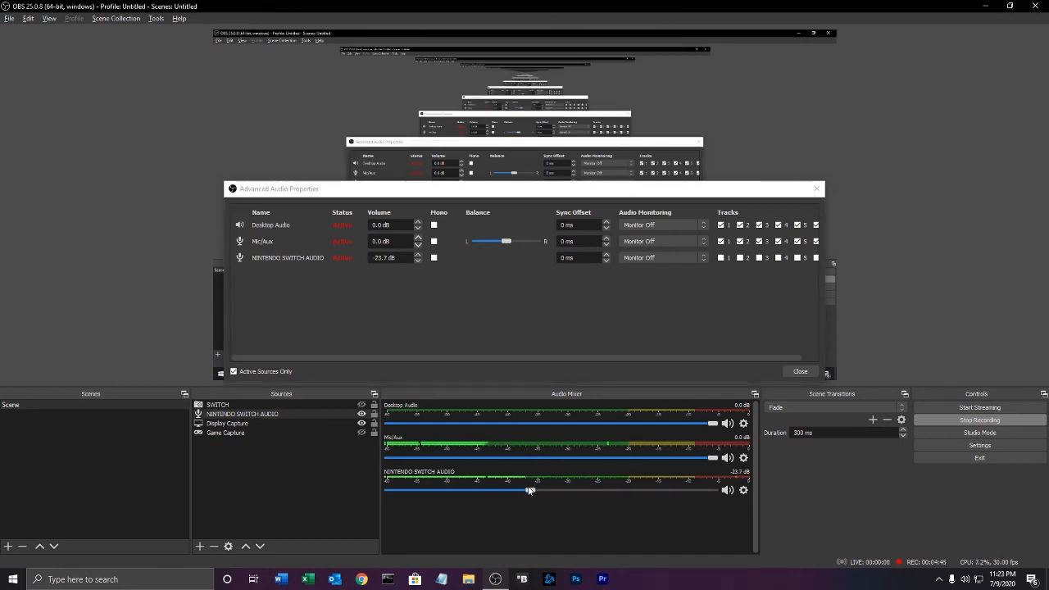
left_click_drag(528, 492, 504, 492)
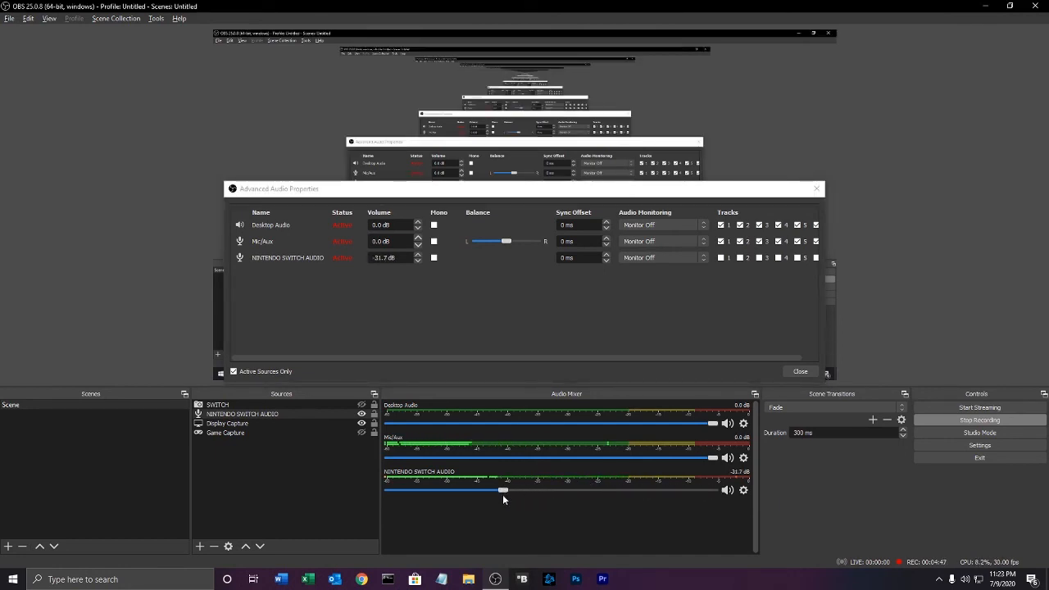
left_click_drag(505, 490, 478, 490)
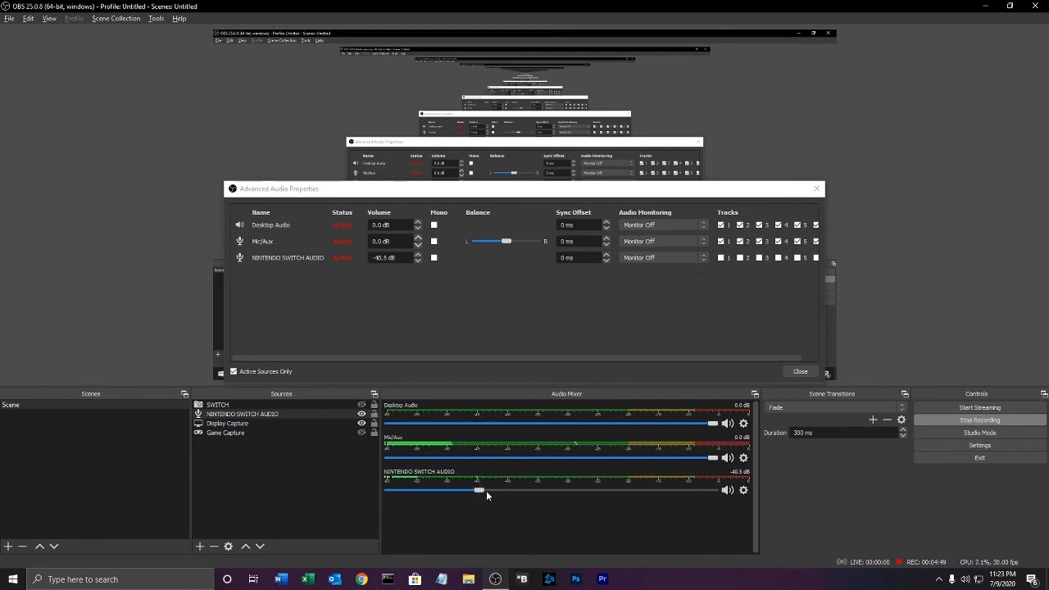
left_click_drag(479, 492, 500, 492)
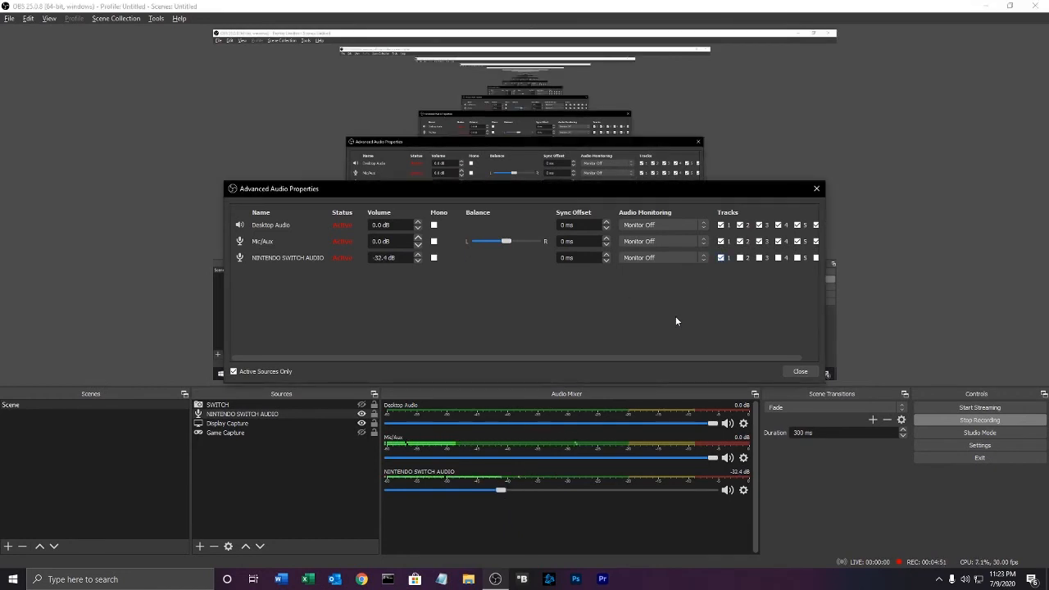
left_click_drag(500, 490, 478, 490)
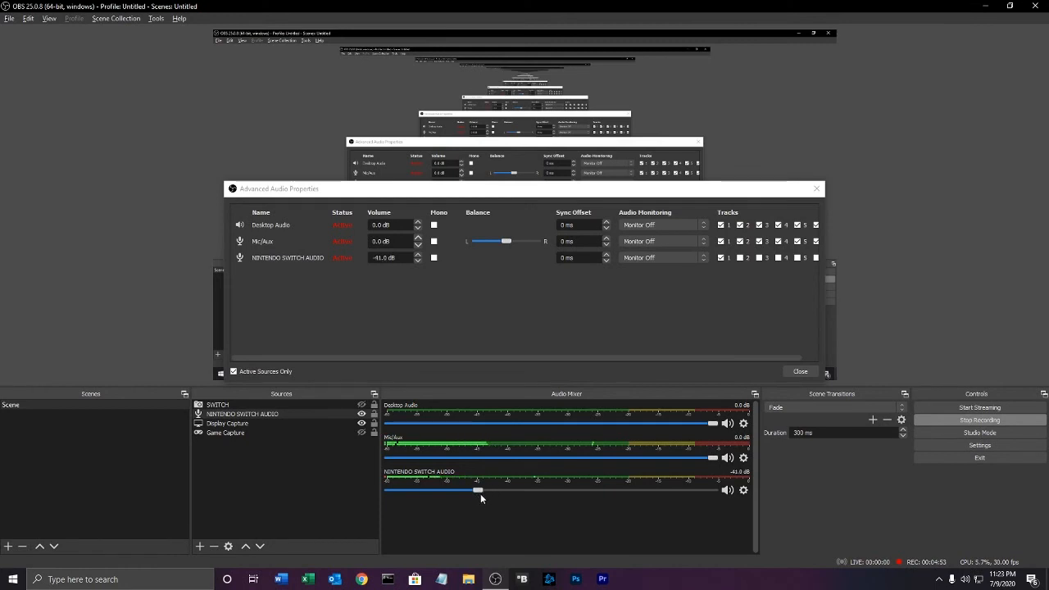
left_click_drag(478, 490, 456, 491)
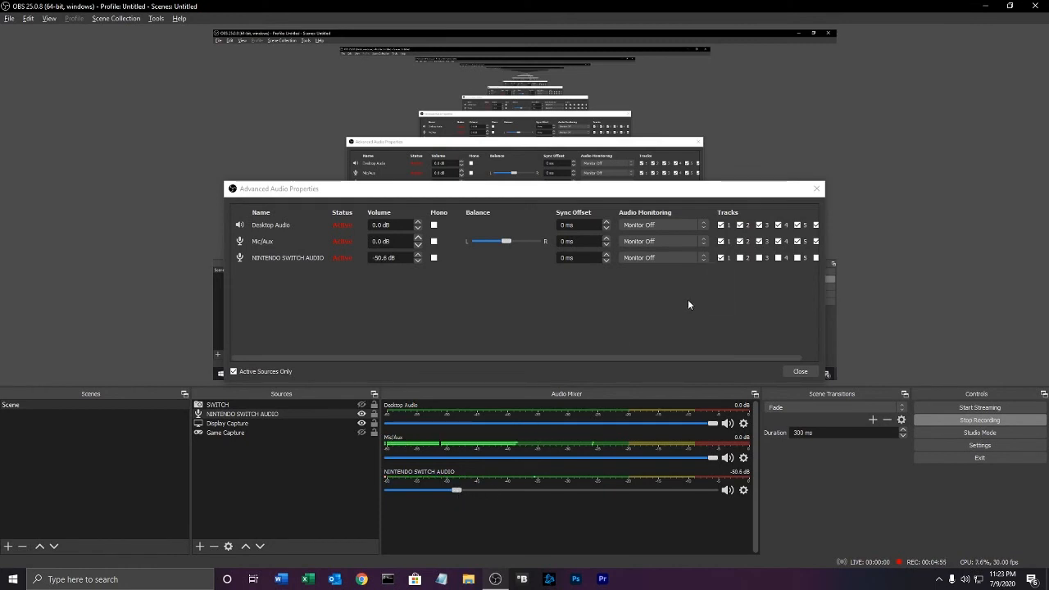
mouse_move(512, 331)
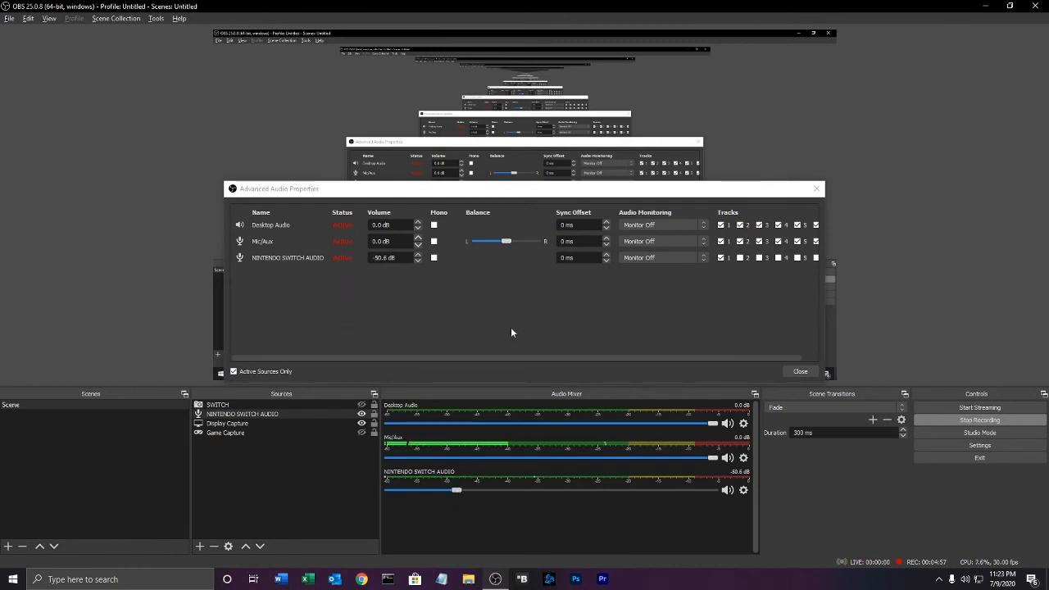
left_click_drag(456, 492, 492, 492)
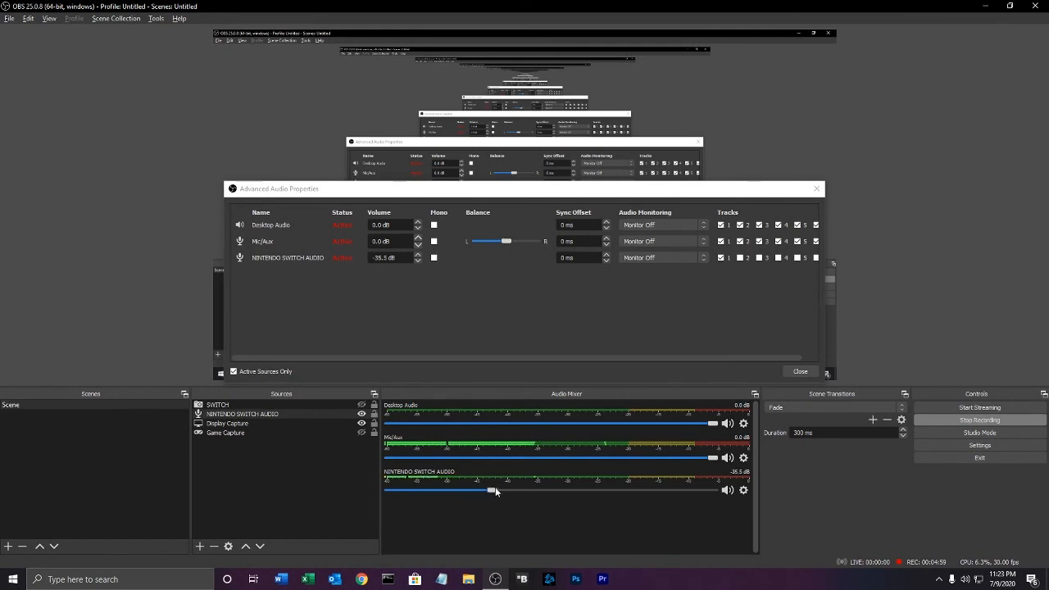
left_click_drag(492, 492, 500, 492)
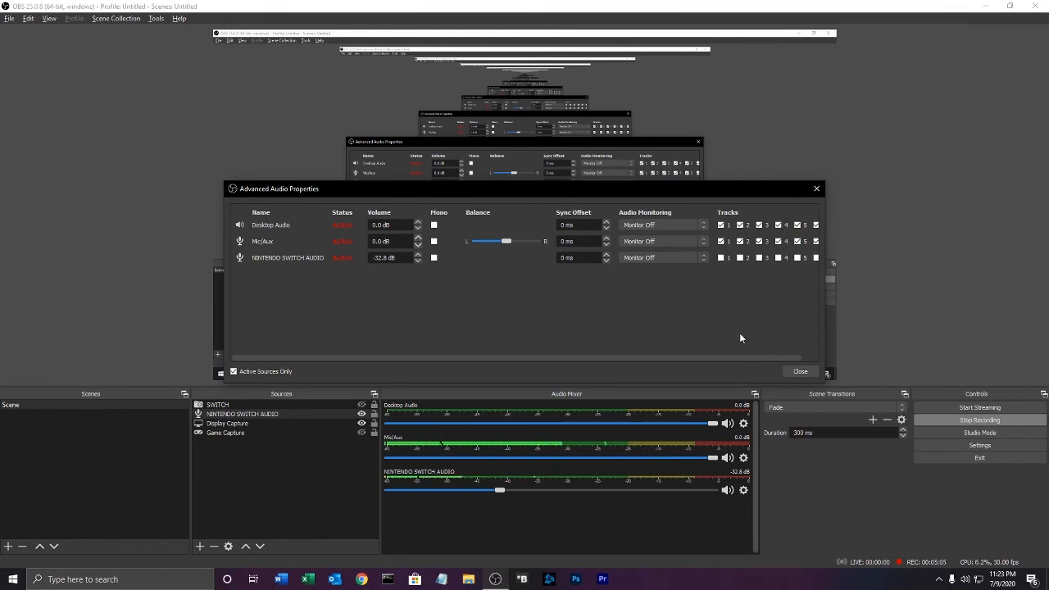
mouse_move(709, 312)
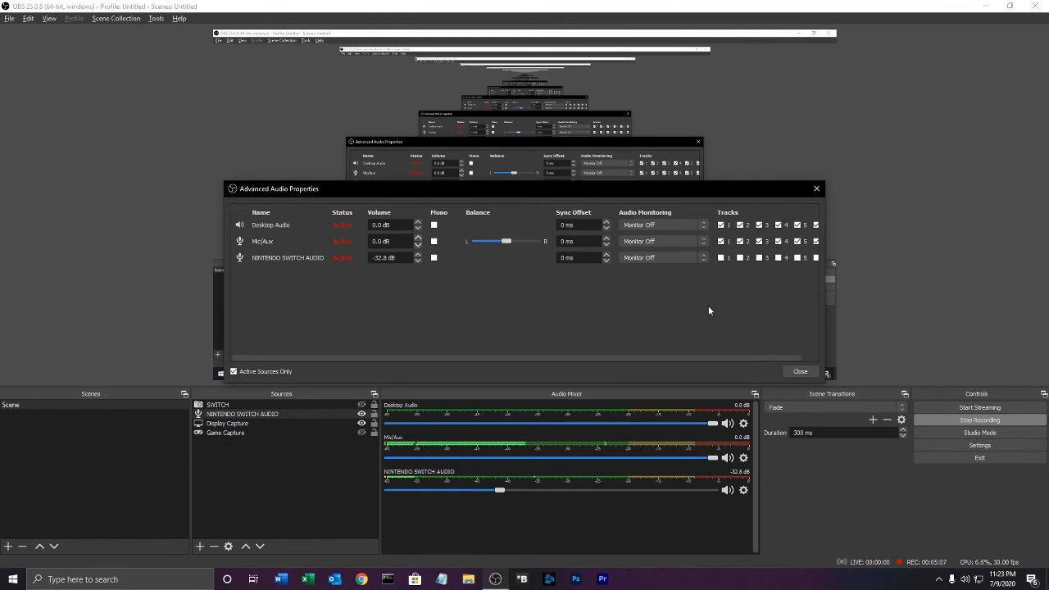